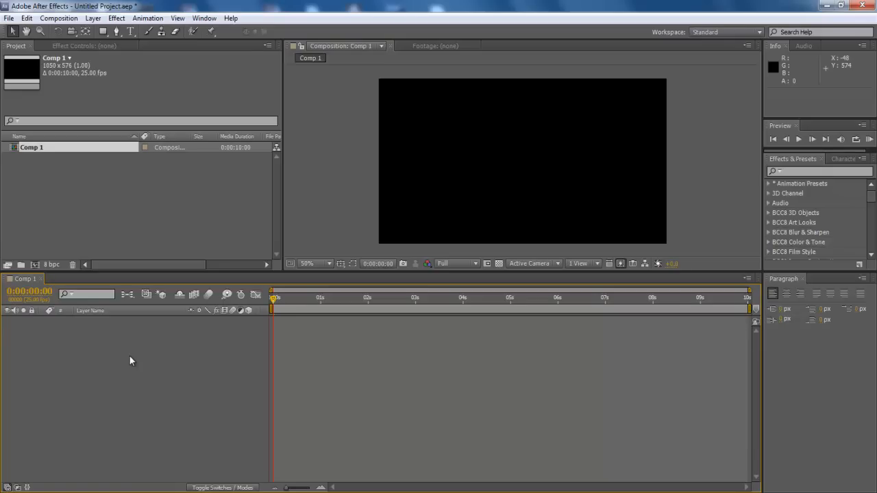
Step: Create a new white solid layer in Comp 1 via New > Solid
{"action": "right_click", "coordinate": [132, 362]}
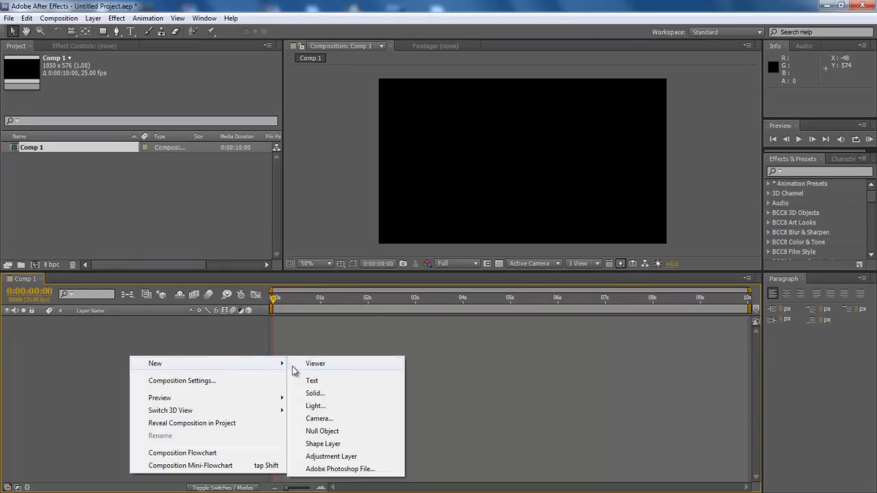
{"action": "left_click", "coordinate": [315, 392]}
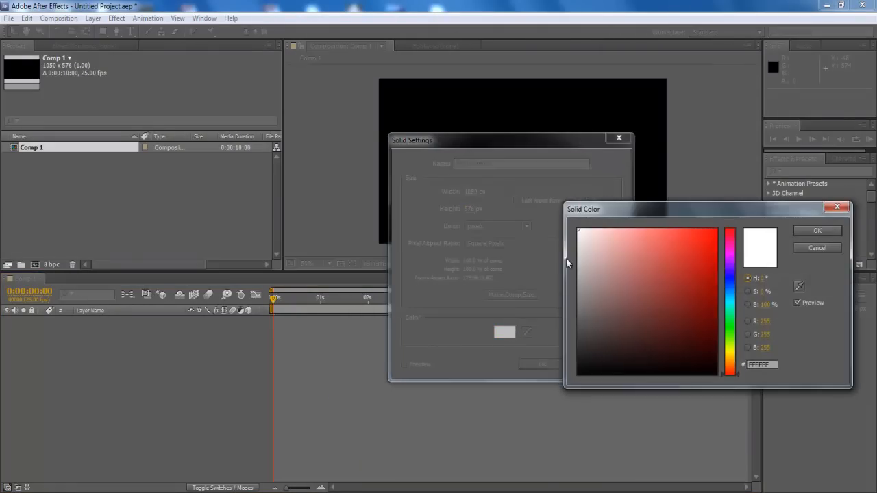
{"action": "left_click", "coordinate": [817, 230]}
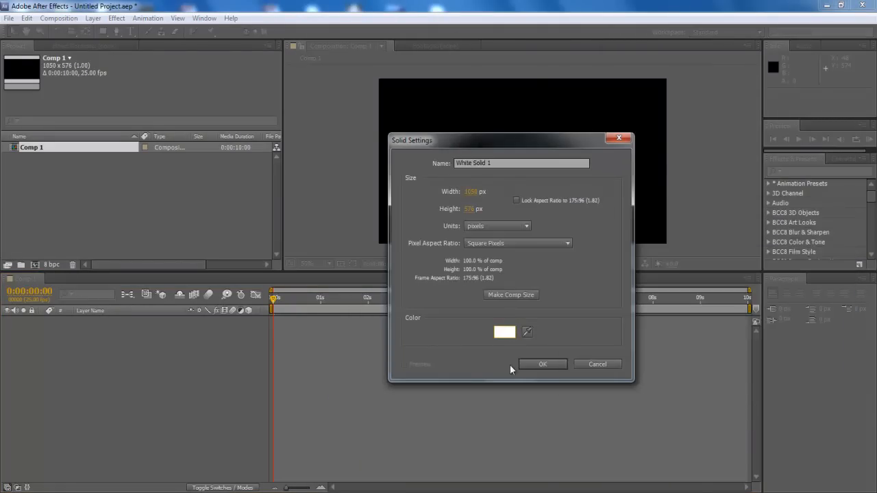
{"action": "left_click", "coordinate": [543, 364]}
{"action": "type", "text": "fast bl"}
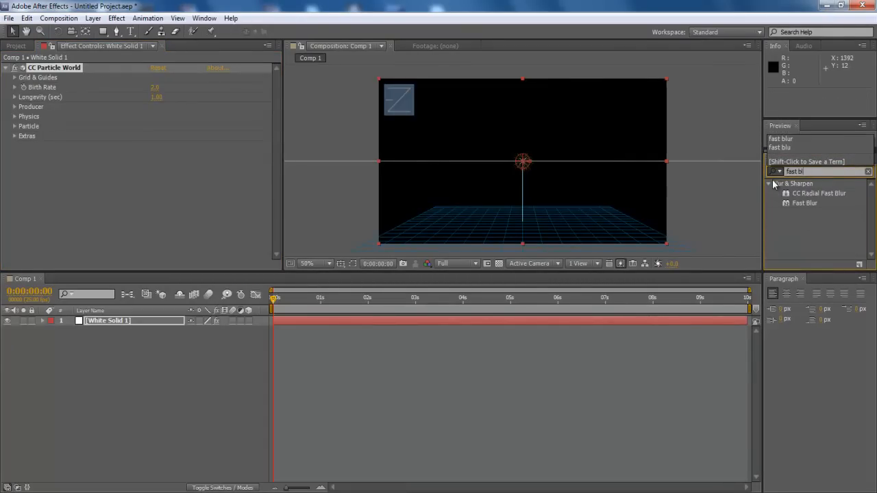
Step: Apply Fast Blur to the white solid beneath CC Particle World
{"action": "left_click", "coordinate": [806, 202]}
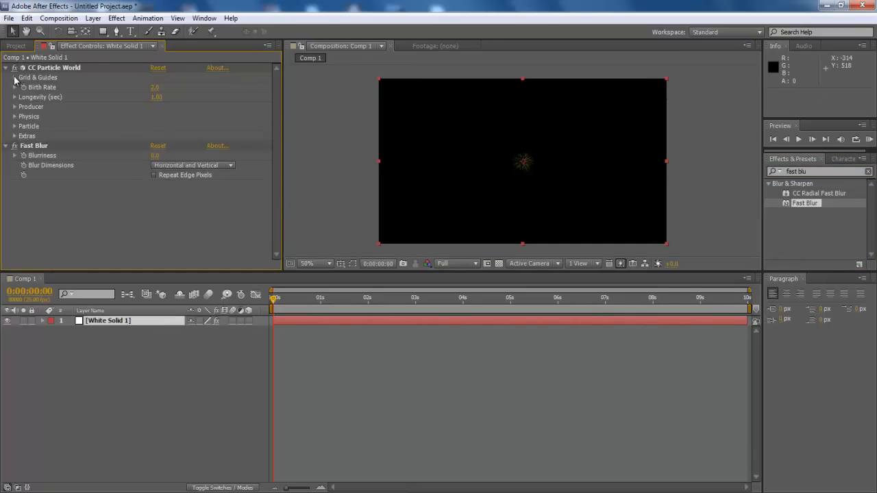
{"action": "left_click", "coordinate": [14, 77]}
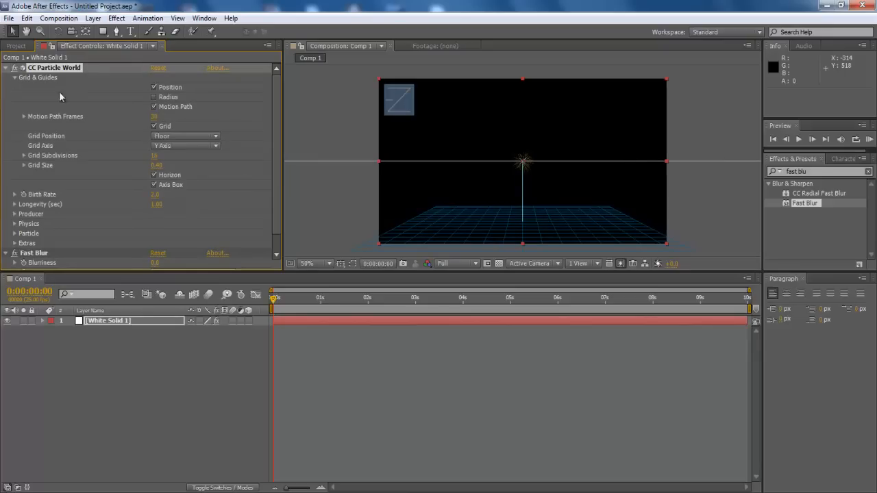
{"action": "left_click", "coordinate": [14, 76]}
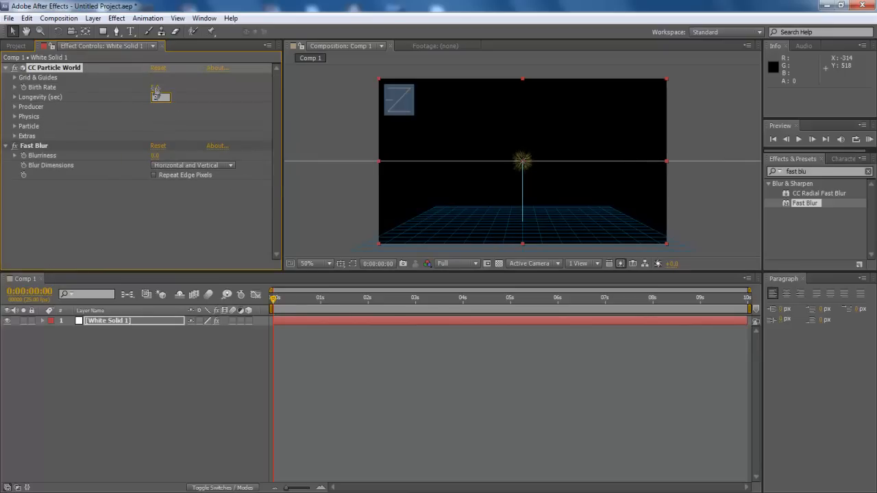
Step: Set the CC Particle World Producer Radius X and Y to 1.50
{"action": "left_click", "coordinate": [13, 107]}
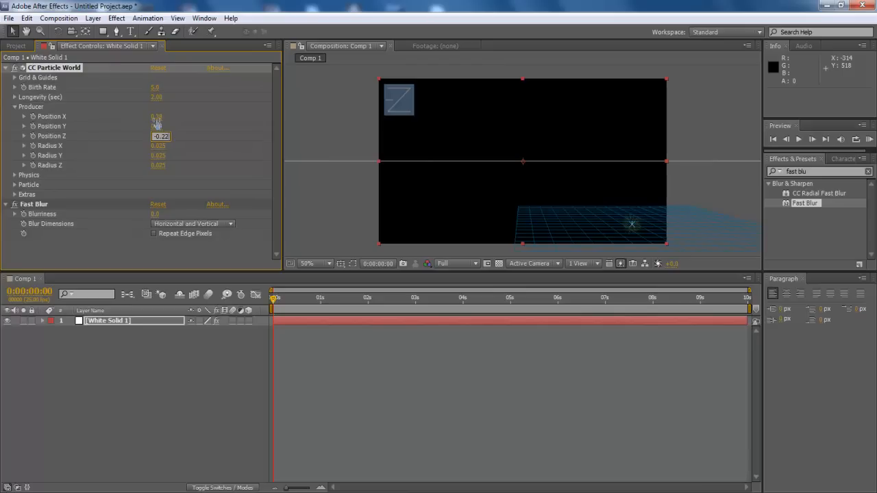
{"action": "left_click", "coordinate": [159, 145]}
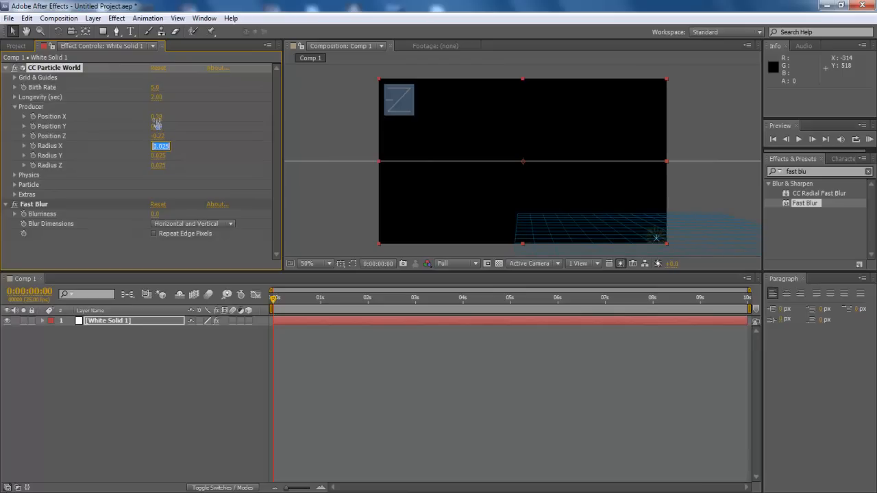
{"action": "type", "text": "1.500"}
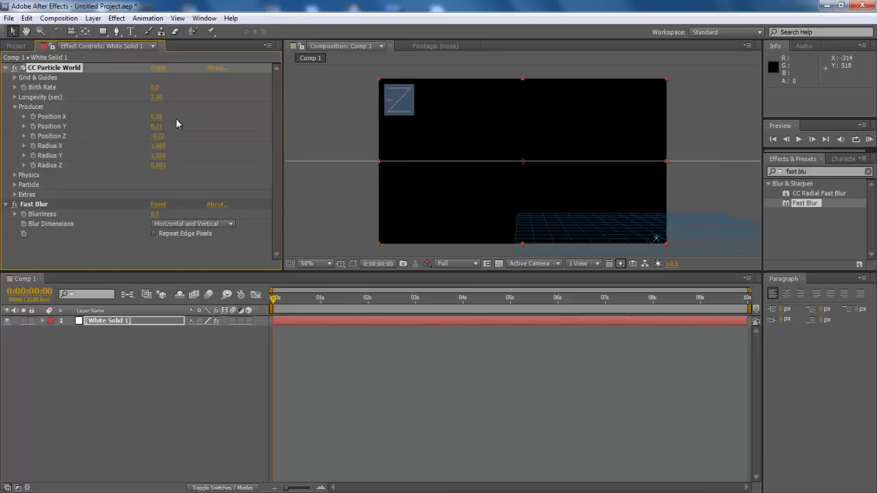
{"action": "mouse_move", "coordinate": [39, 170]}
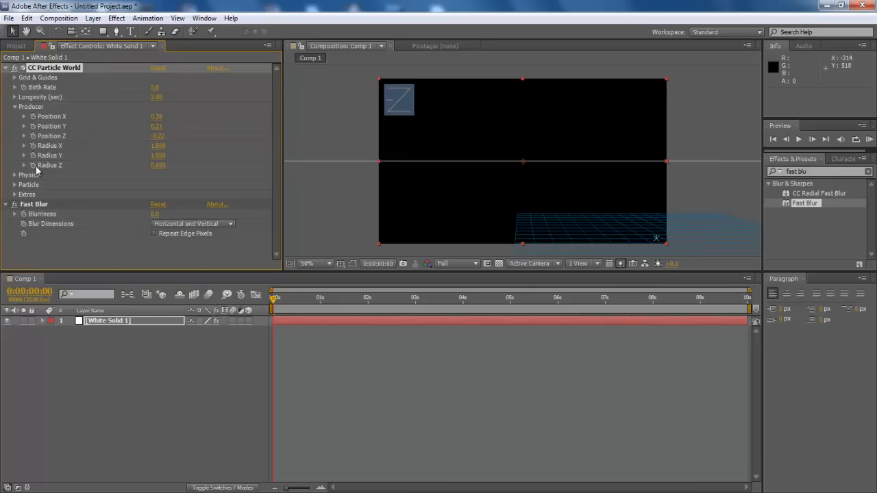
{"action": "mouse_move", "coordinate": [20, 180]}
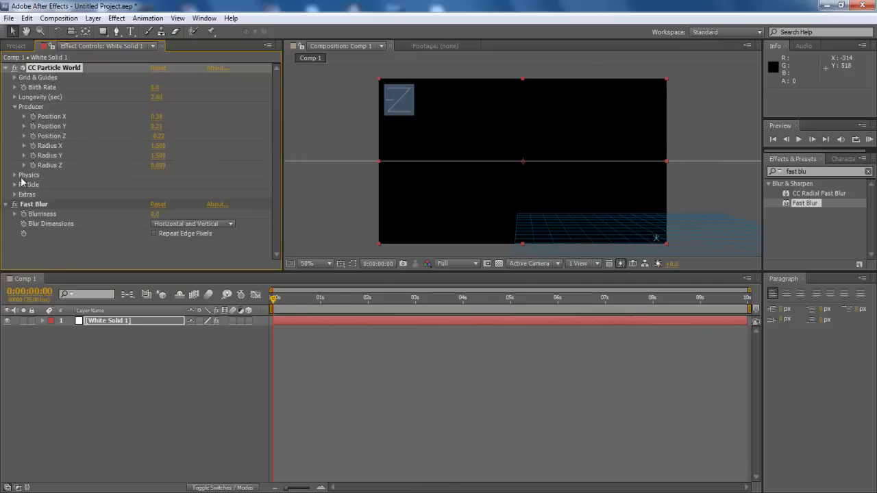
Step: Set the Physics Animation to Fractal Omni and adjust the Velocity
{"action": "left_click", "coordinate": [185, 175]}
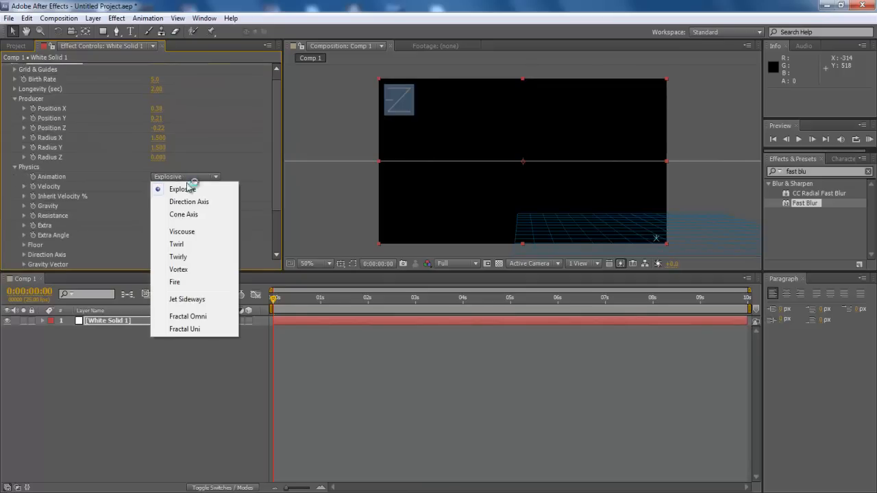
{"action": "left_click", "coordinate": [188, 315]}
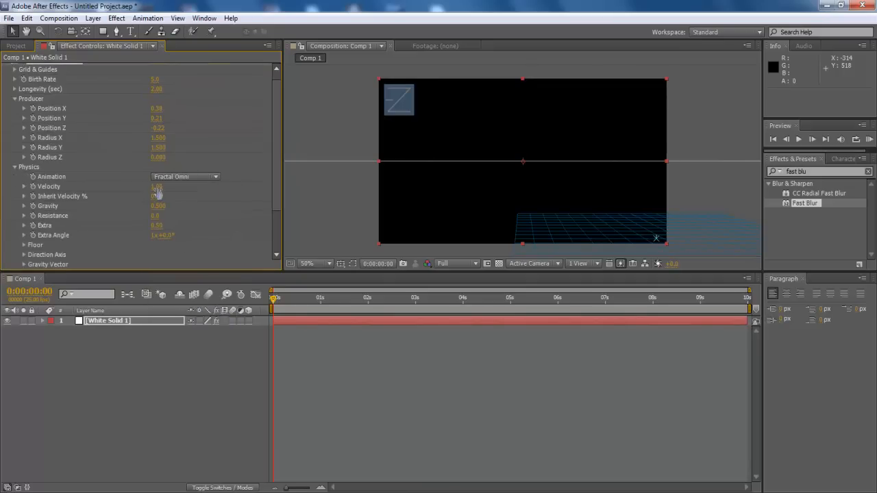
{"action": "left_click", "coordinate": [158, 186]}
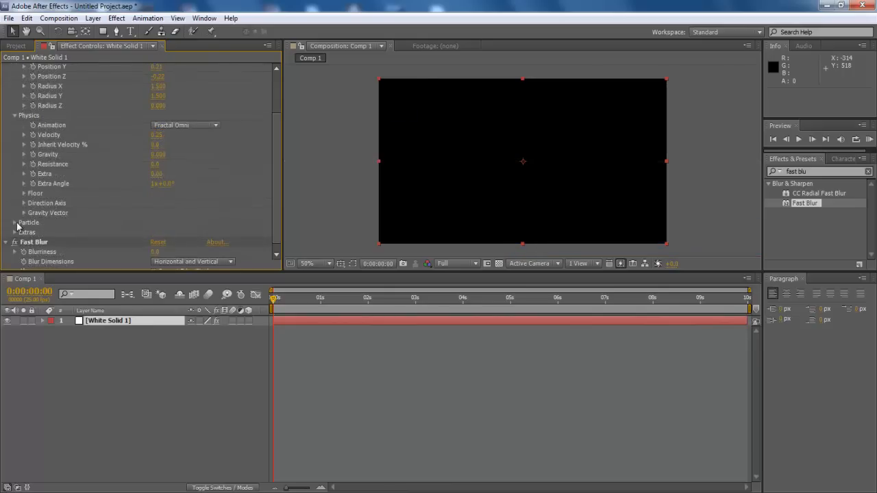
Step: Set Particle Type to Lens Convex and adjust birth/death size, size variation and opacity
{"action": "left_click", "coordinate": [192, 118]}
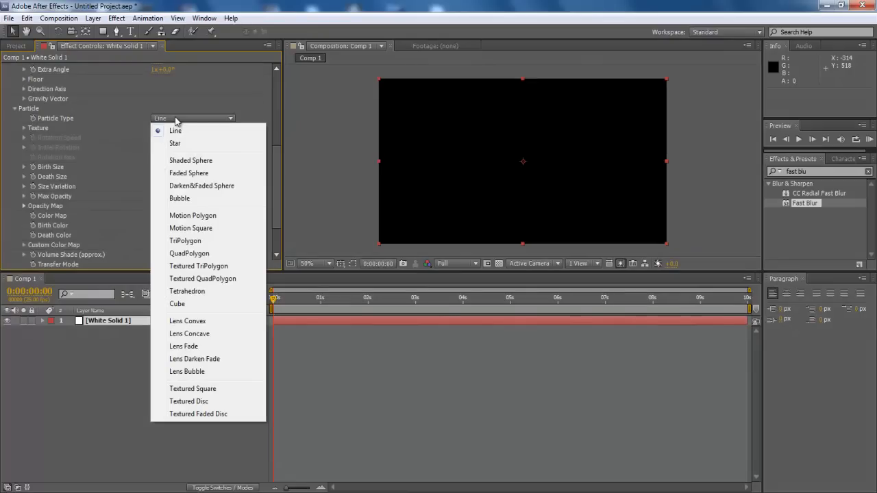
{"action": "left_click", "coordinate": [187, 321]}
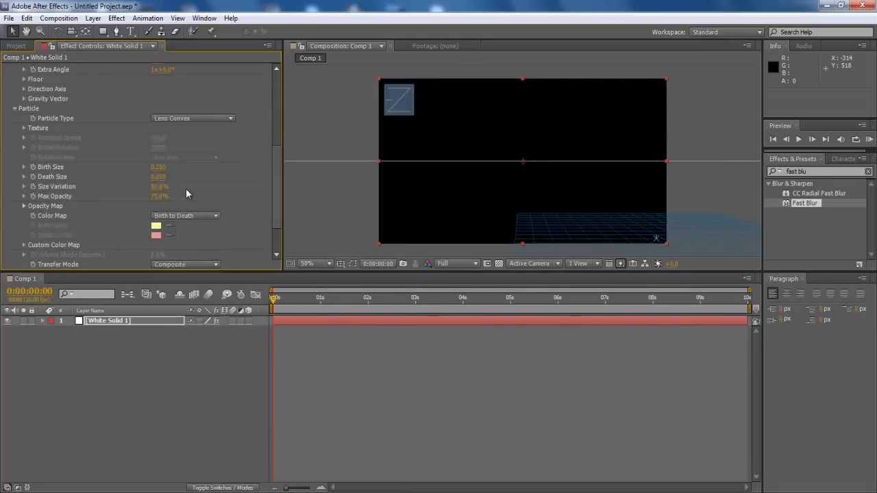
{"action": "double_click", "coordinate": [158, 186]}
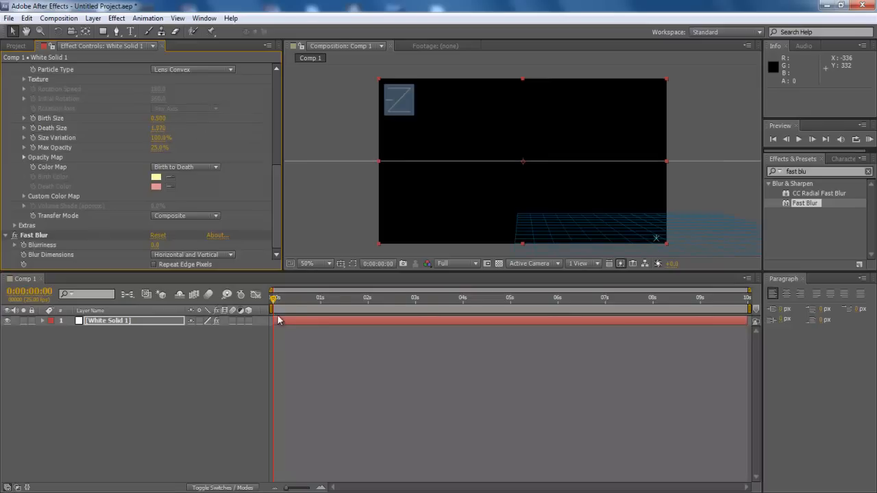
{"action": "left_click", "coordinate": [588, 299]}
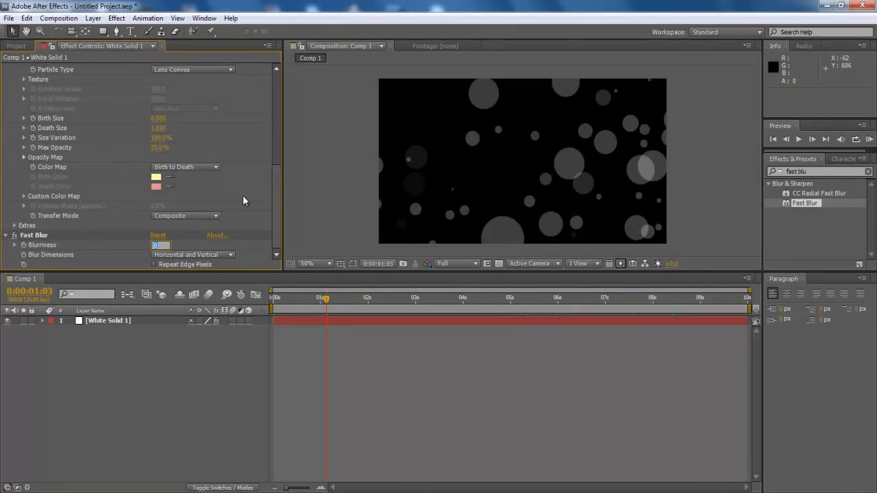
Step: Set Fast Blur Blurriness to 40 for soft bokeh circles
{"action": "type", "text": "40"}
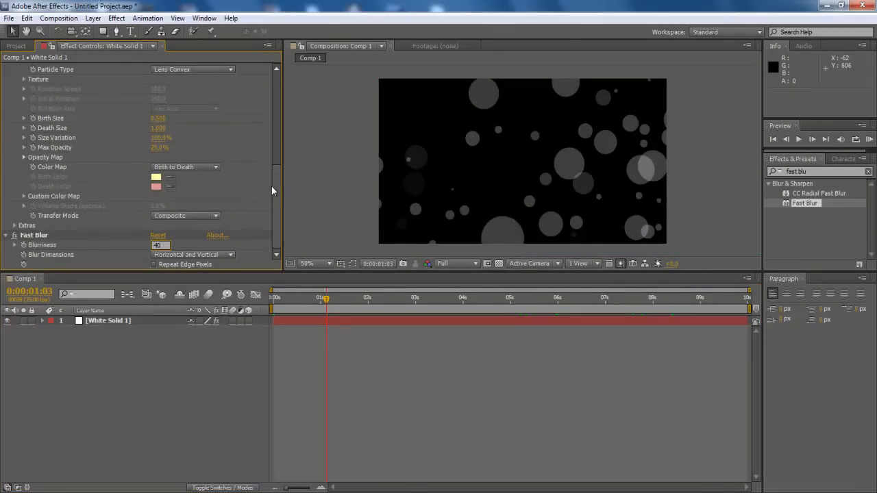
{"action": "mouse_move", "coordinate": [227, 231]}
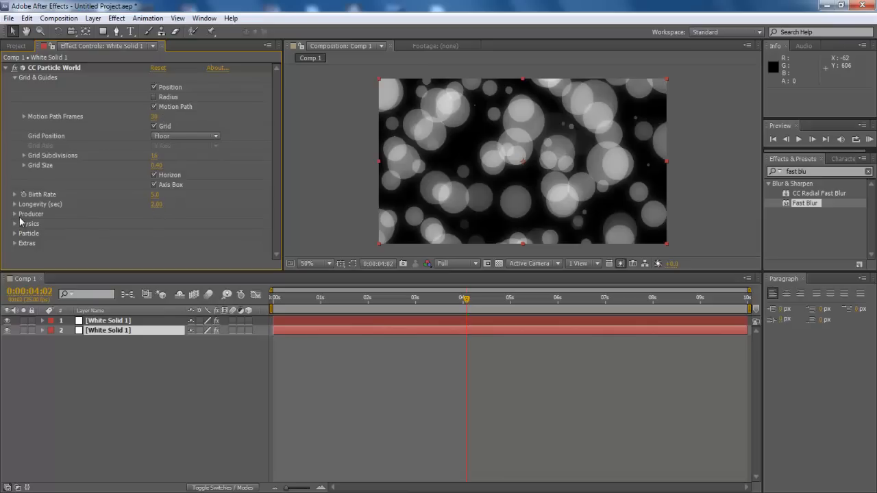
Step: Edit the duplicated layer's Producer radius for smaller, more spread bubbles
{"action": "left_click", "coordinate": [13, 214]}
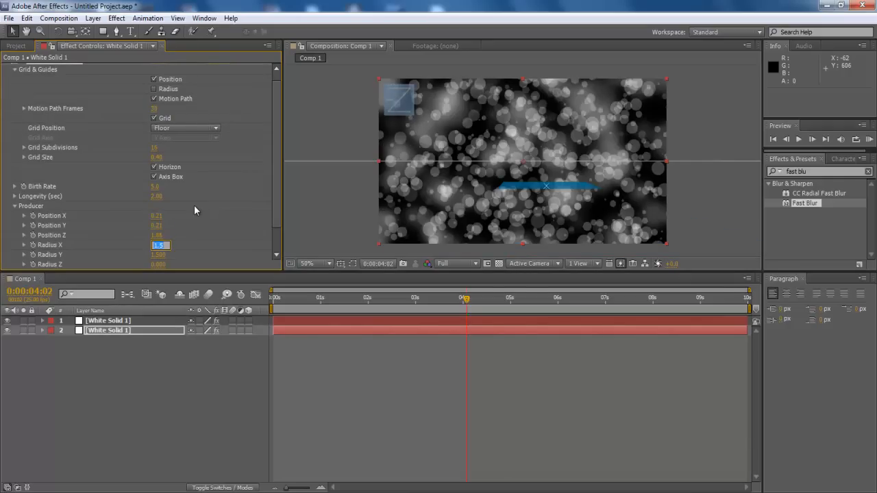
{"action": "mouse_move", "coordinate": [216, 210]}
{"action": "type", "text": "0.25"}
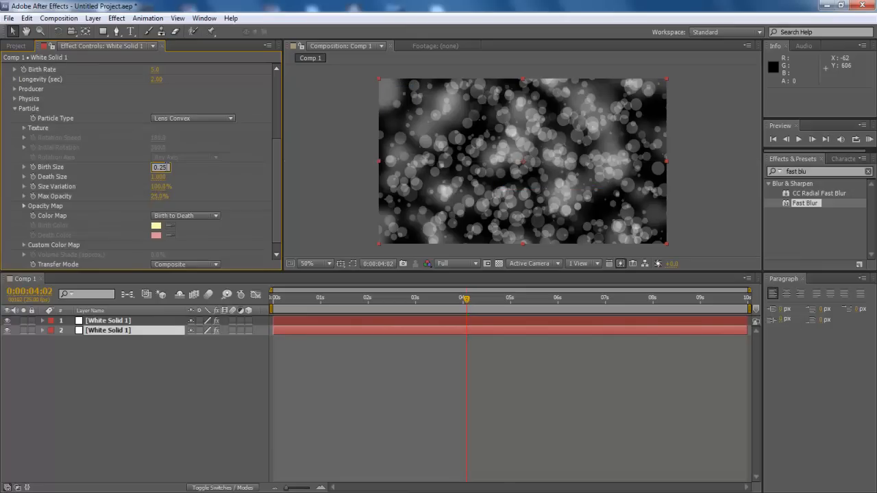
Step: Create a Medium Yellow solid beneath the particle layers to tint the background
{"action": "left_click", "coordinate": [156, 224]}
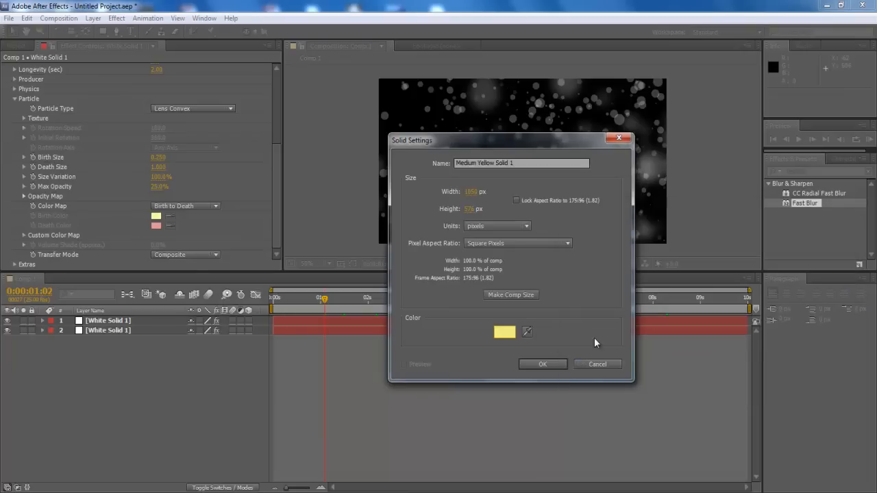
{"action": "left_click", "coordinate": [542, 365]}
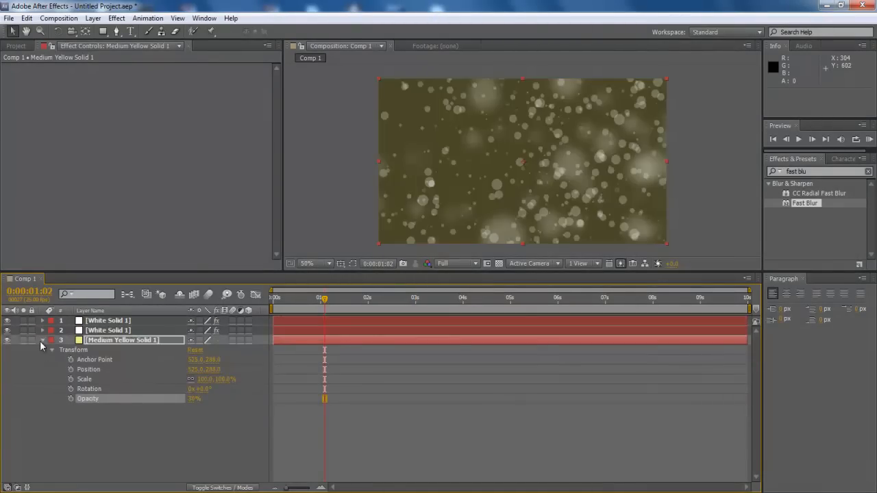
Step: Create a black solid with a feathered ellipse mask and adjusted Mask Expansion as a vignette
{"action": "right_click", "coordinate": [41, 345]}
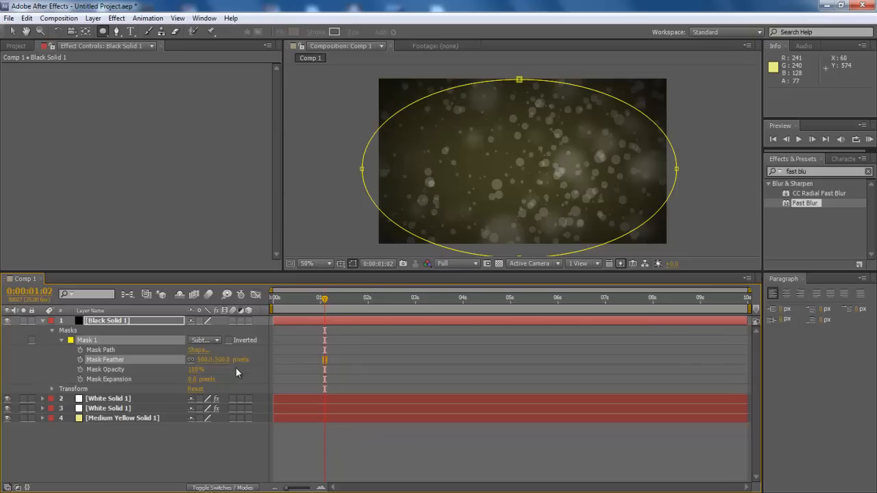
{"action": "double_click", "coordinate": [200, 379]}
{"action": "type", "text": "-37"}
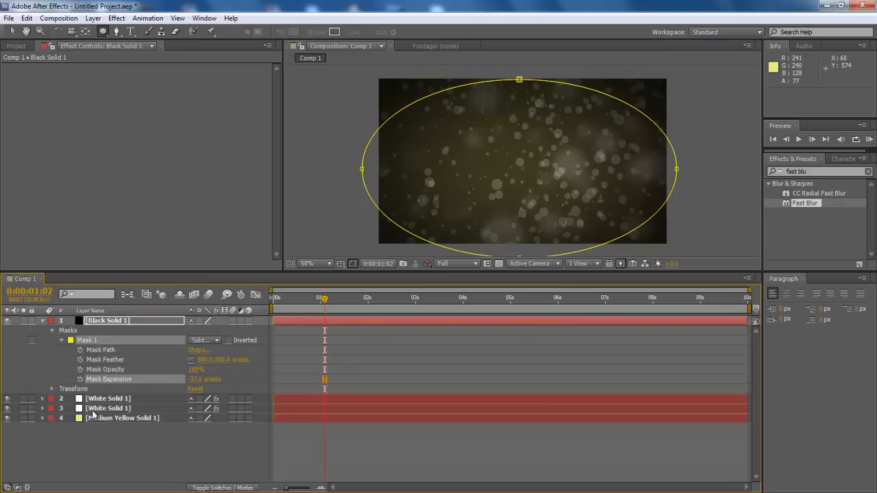
{"action": "left_click", "coordinate": [52, 389]}
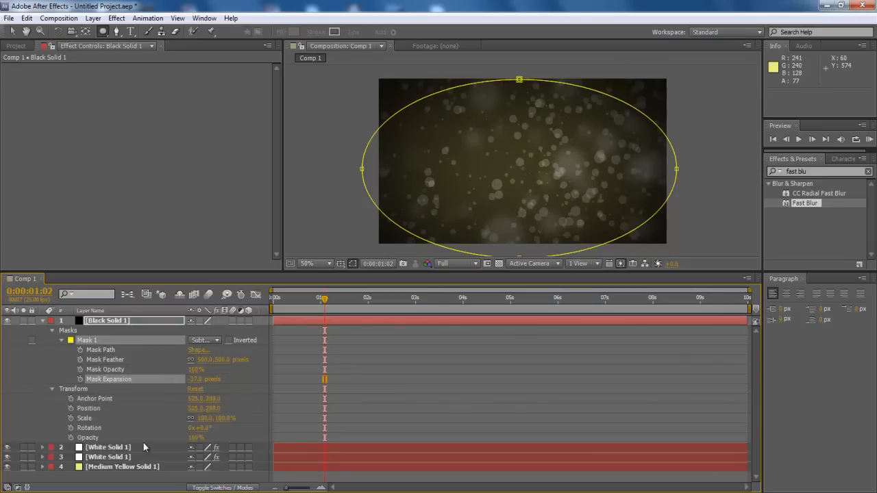